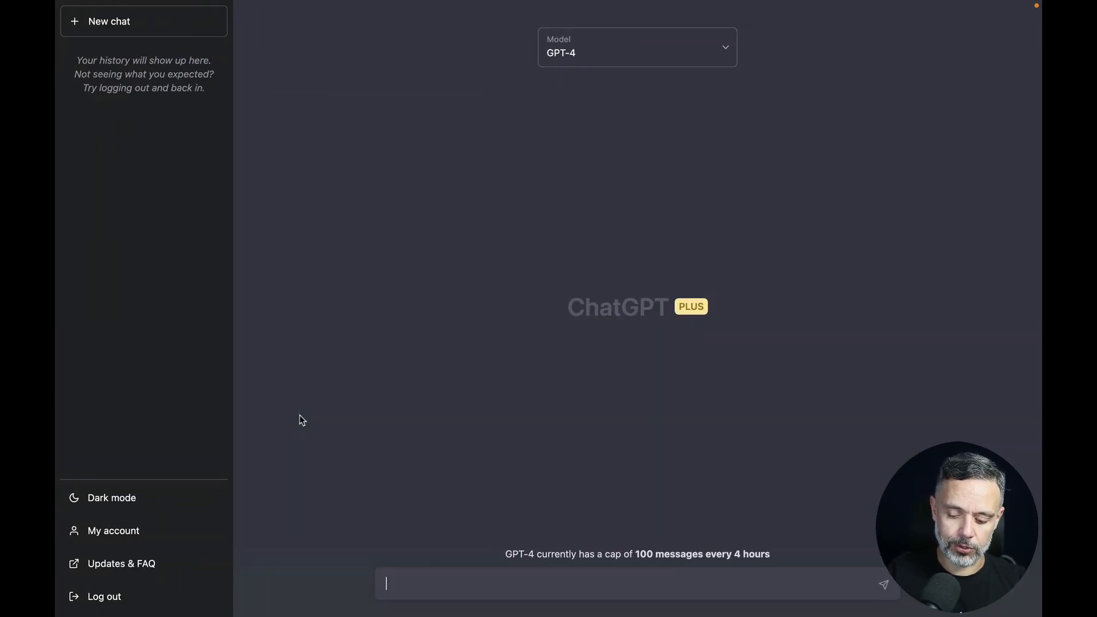
# - Ask GPT-4 for an Ubuntu-based Dockerfile that updates the package list, then installs Nginx
pyautogui.write('Create a Dockerfile ubuntu based,')
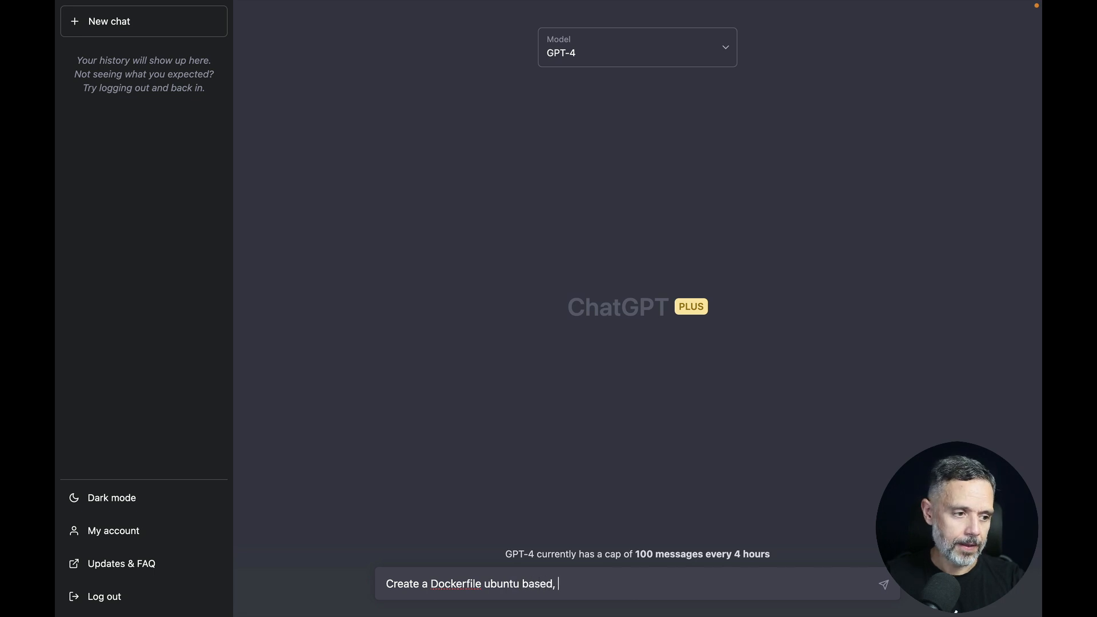
pyautogui.write('that updates the packages list,')
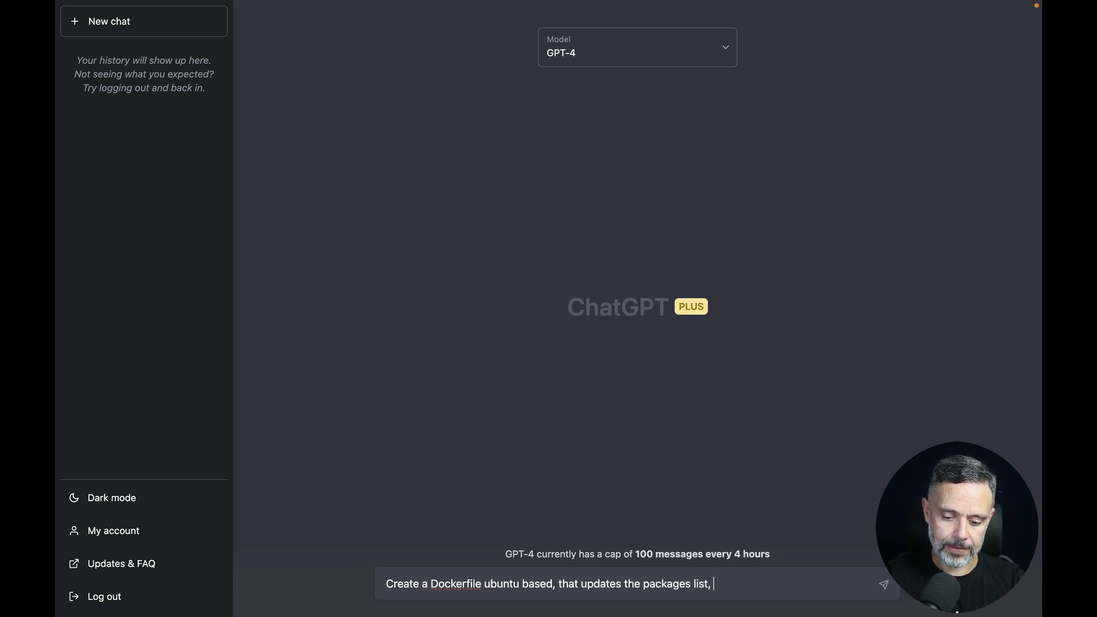
pyautogui.write('then install')
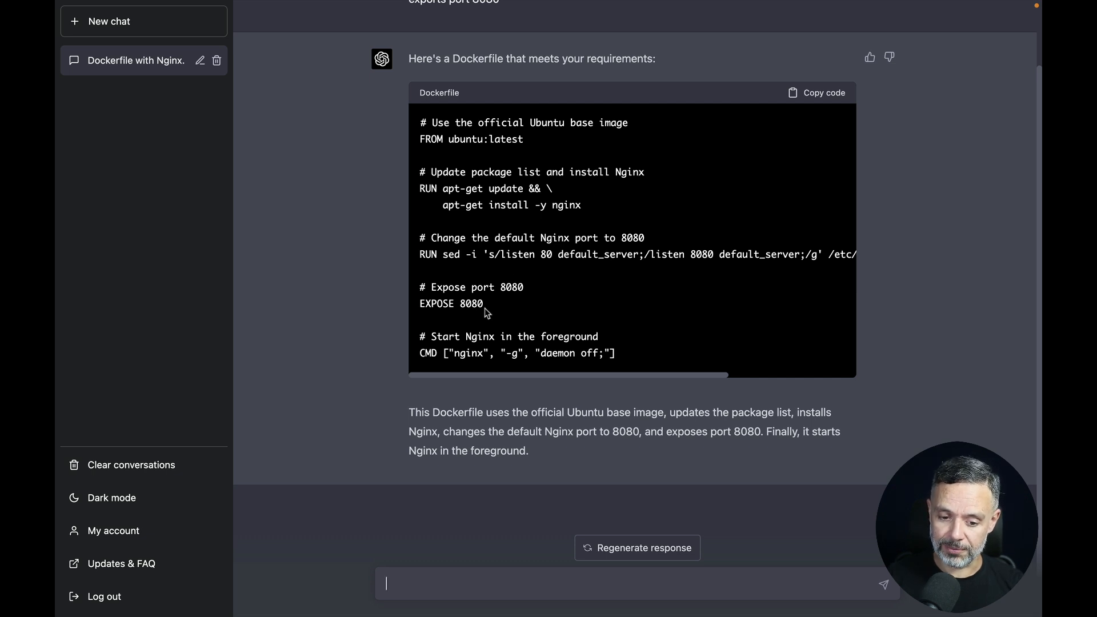
pyautogui.moveTo(530, 370)
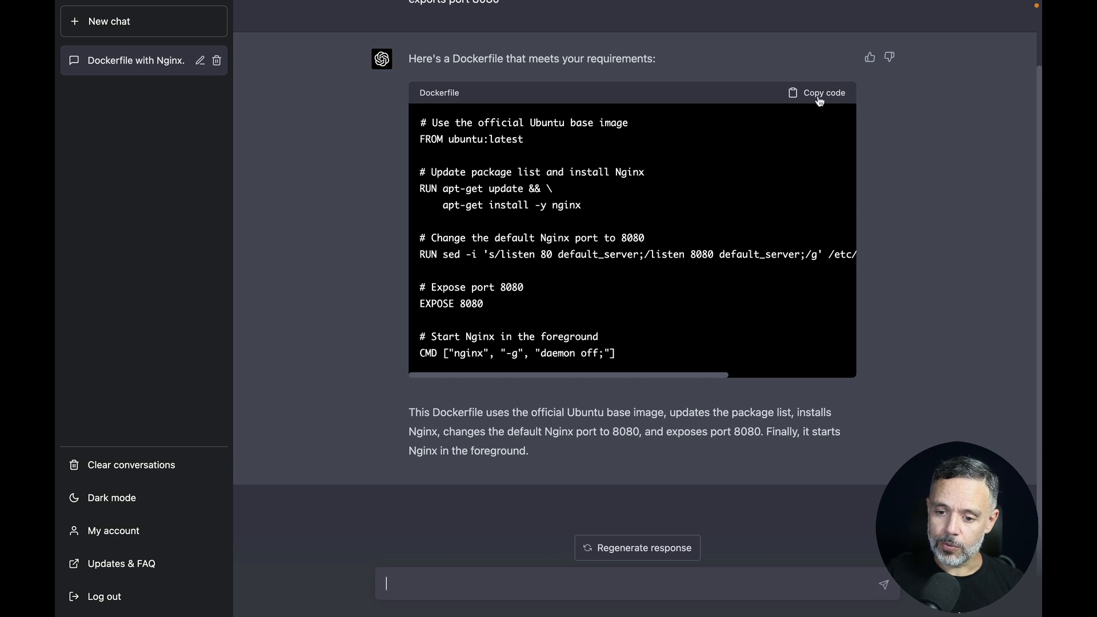
# - Copy the generated Dockerfile code and start a new file named Dockerfile in the FirstContainer repository
pyautogui.click(816, 92)
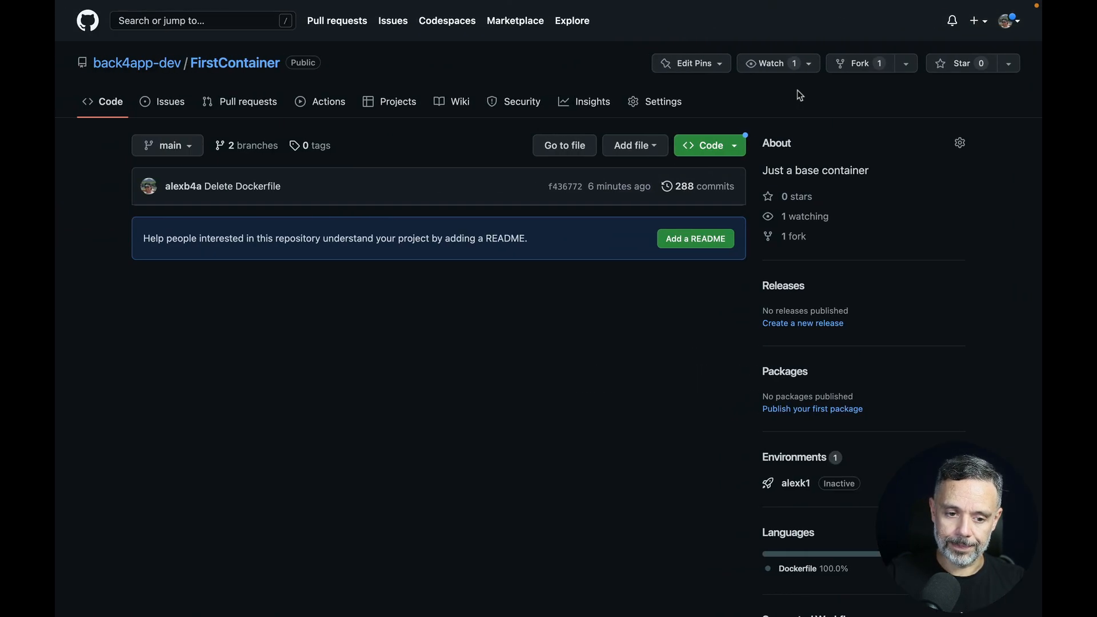
pyautogui.click(635, 145)
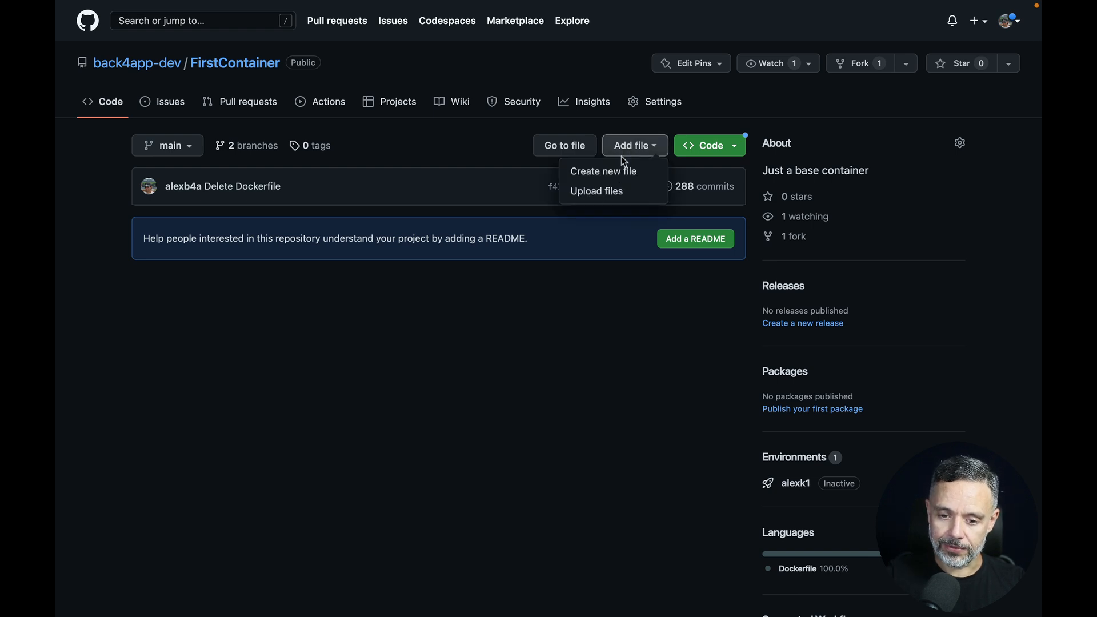
pyautogui.click(602, 170)
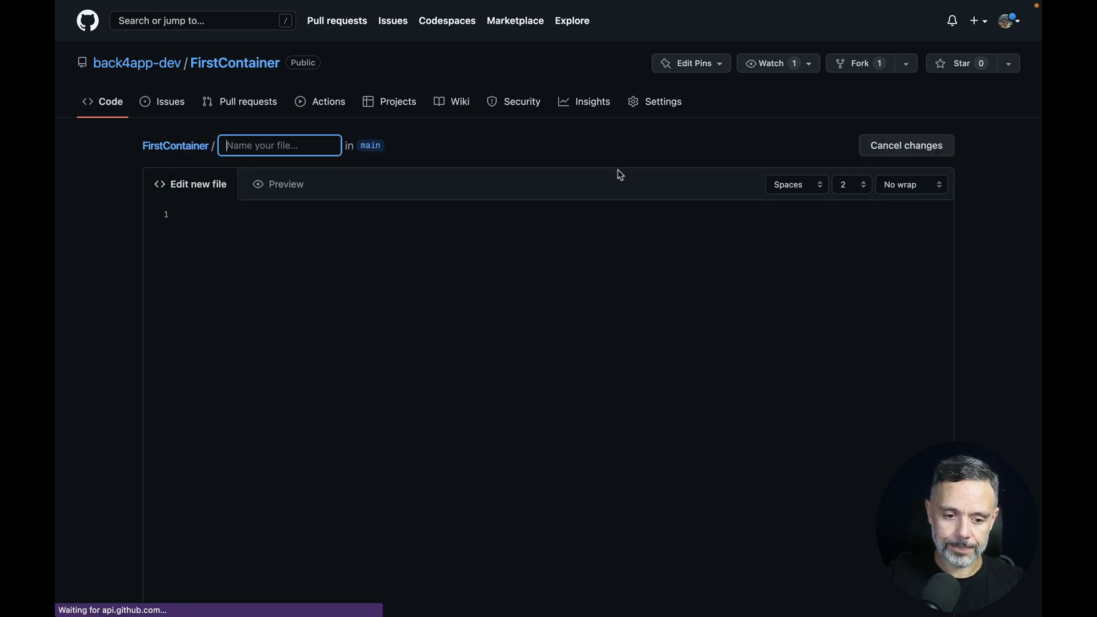
pyautogui.write('Dockerfile')
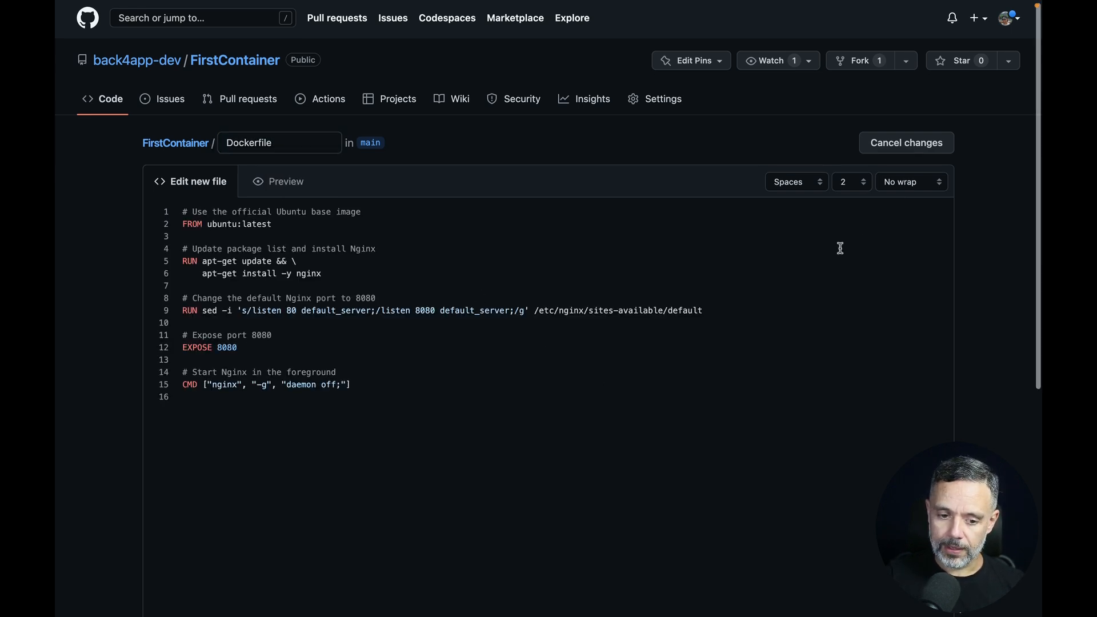
# - Commit the new Dockerfile to main and move to Back4app's Containers Apps page
pyautogui.click(232, 500)
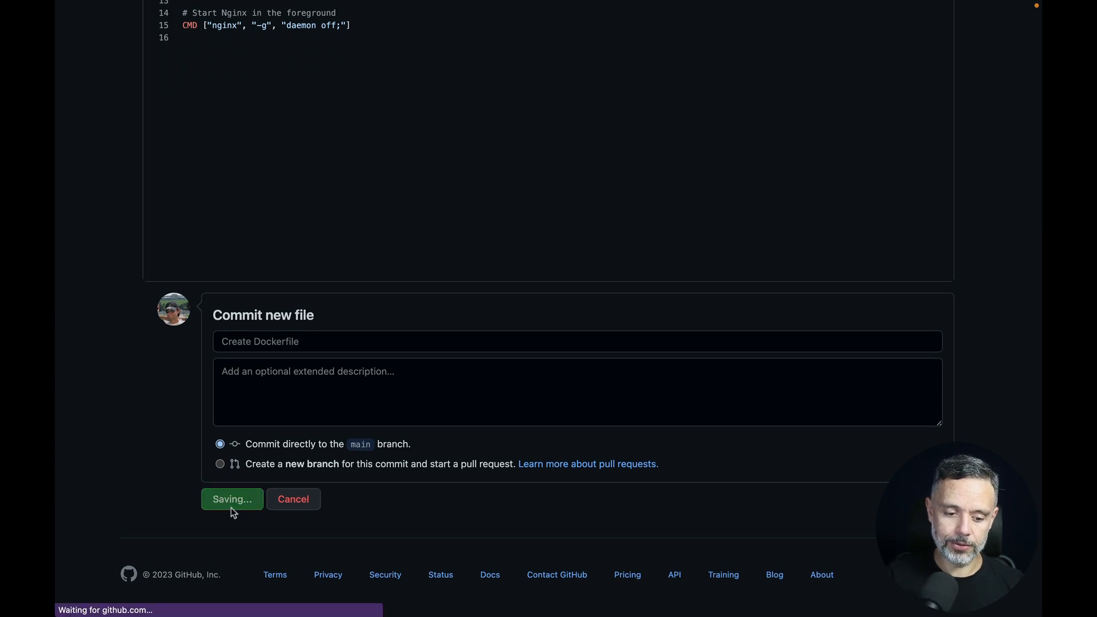
pyautogui.click(232, 499)
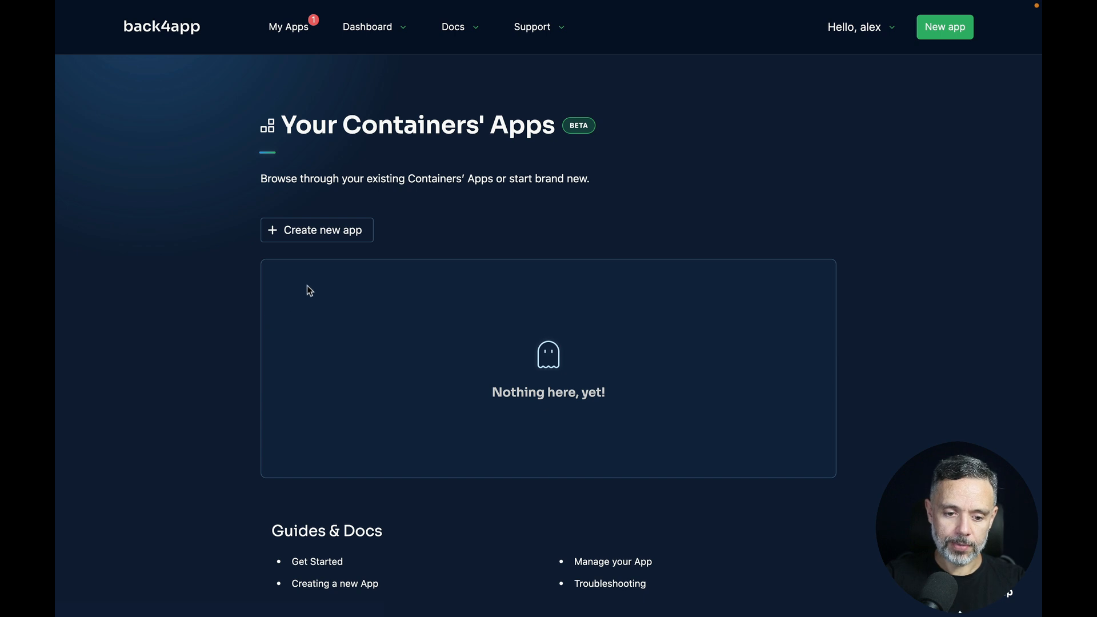
# - Create a container app named Nginx from the FirstContainer repository's main branch and start deployment
pyautogui.click(316, 230)
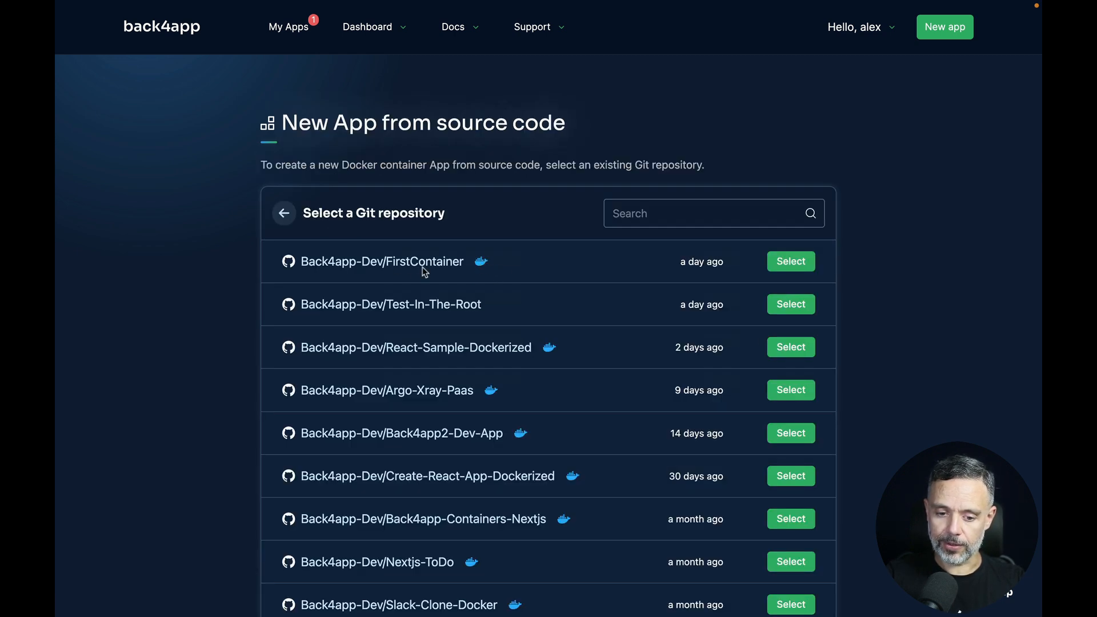
pyautogui.click(791, 261)
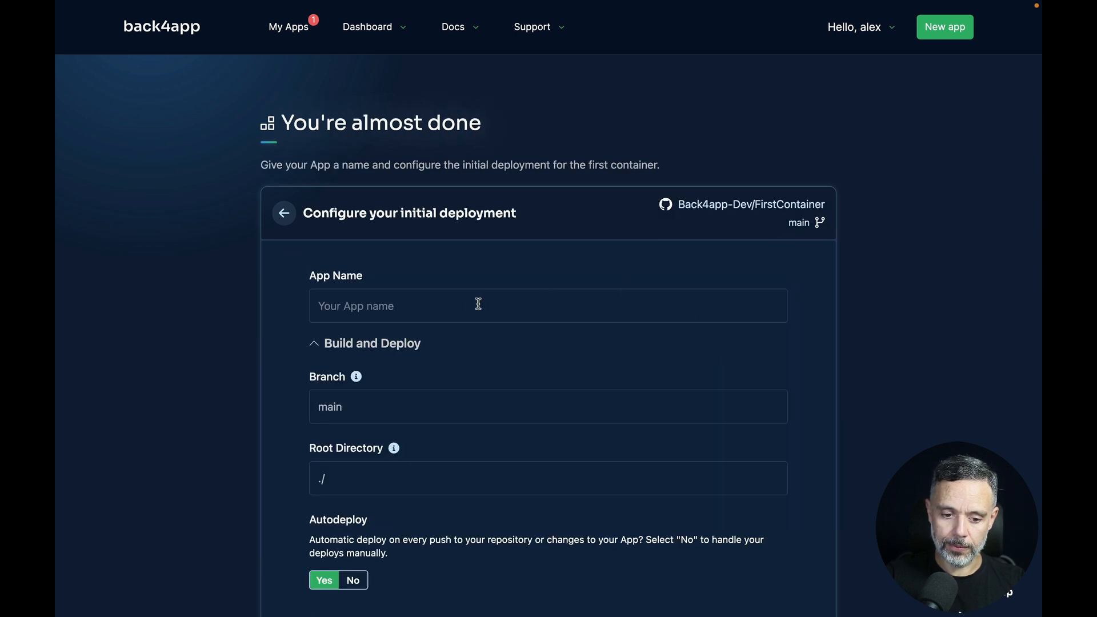
pyautogui.write('Nginx')
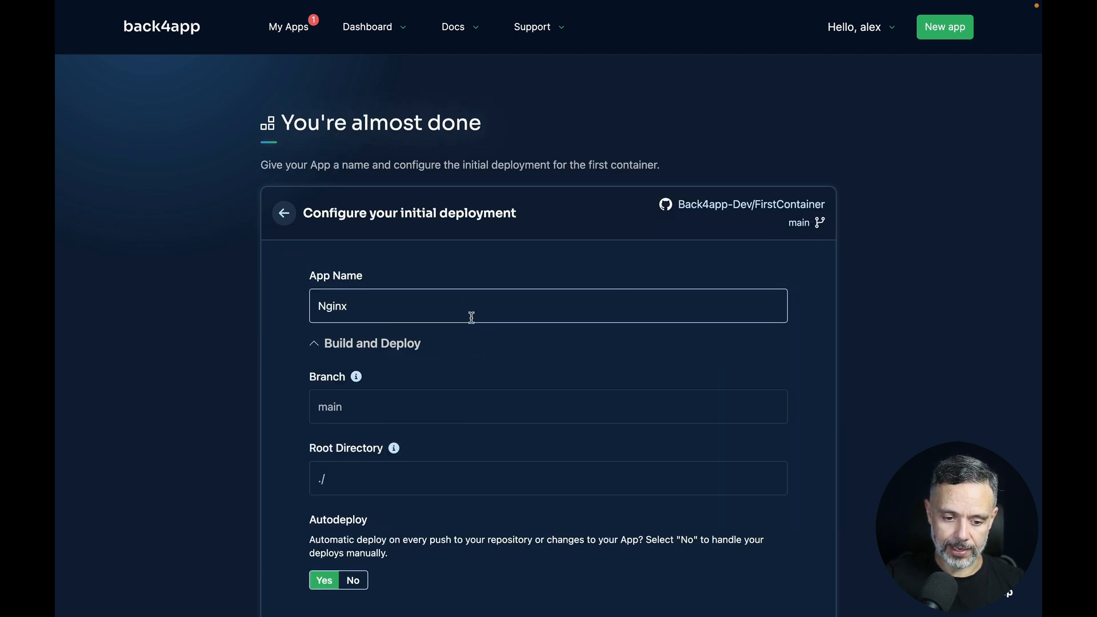
pyautogui.scroll(-3)
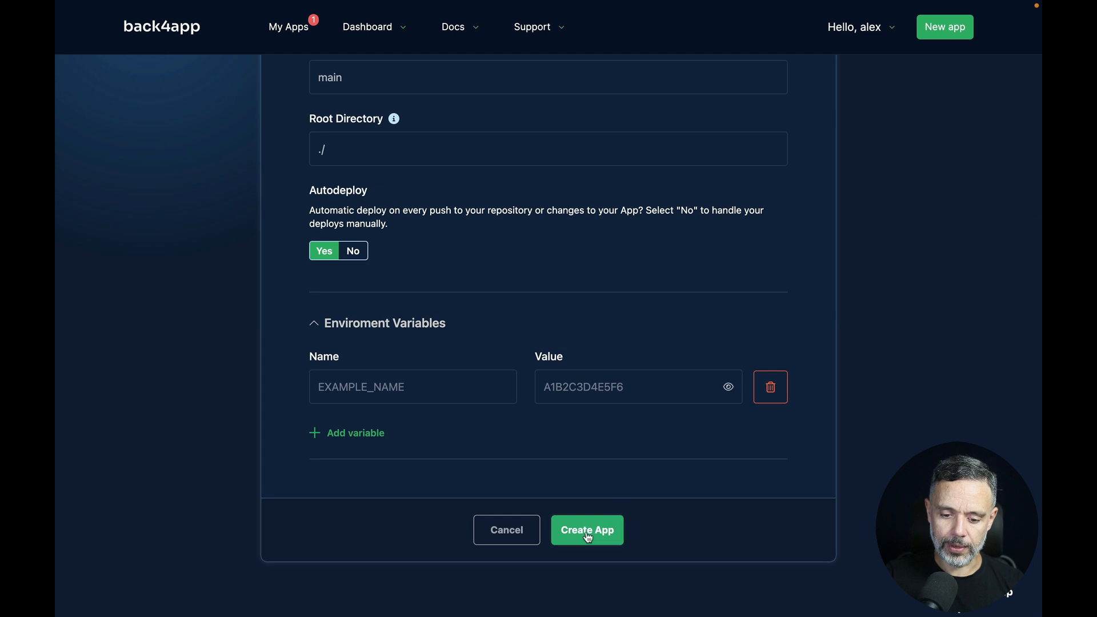
pyautogui.click(587, 530)
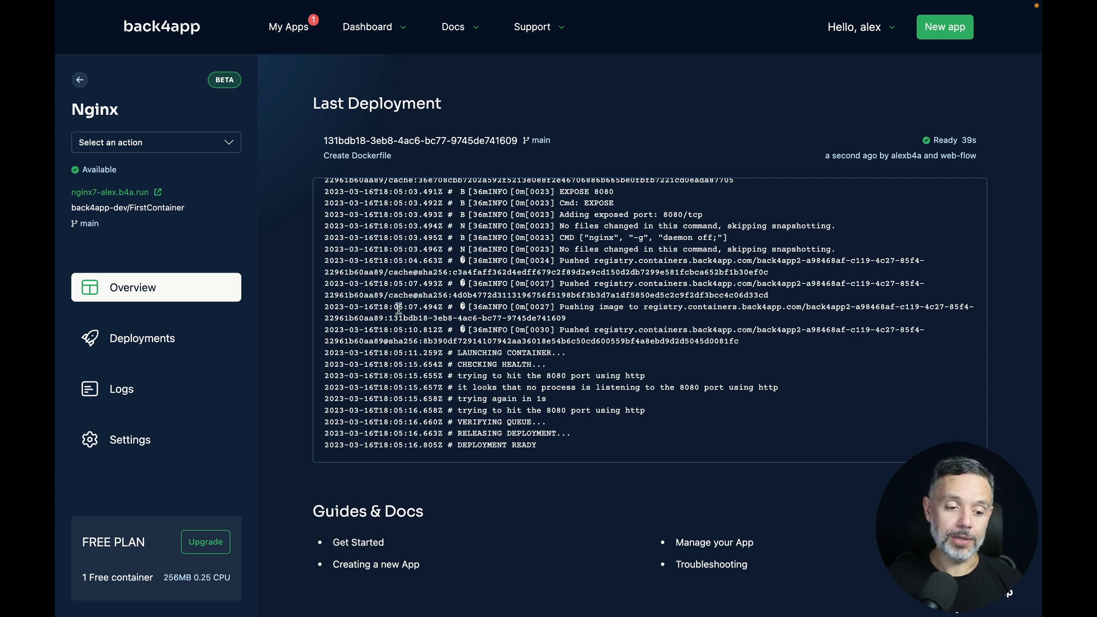
pyautogui.moveTo(110, 197)
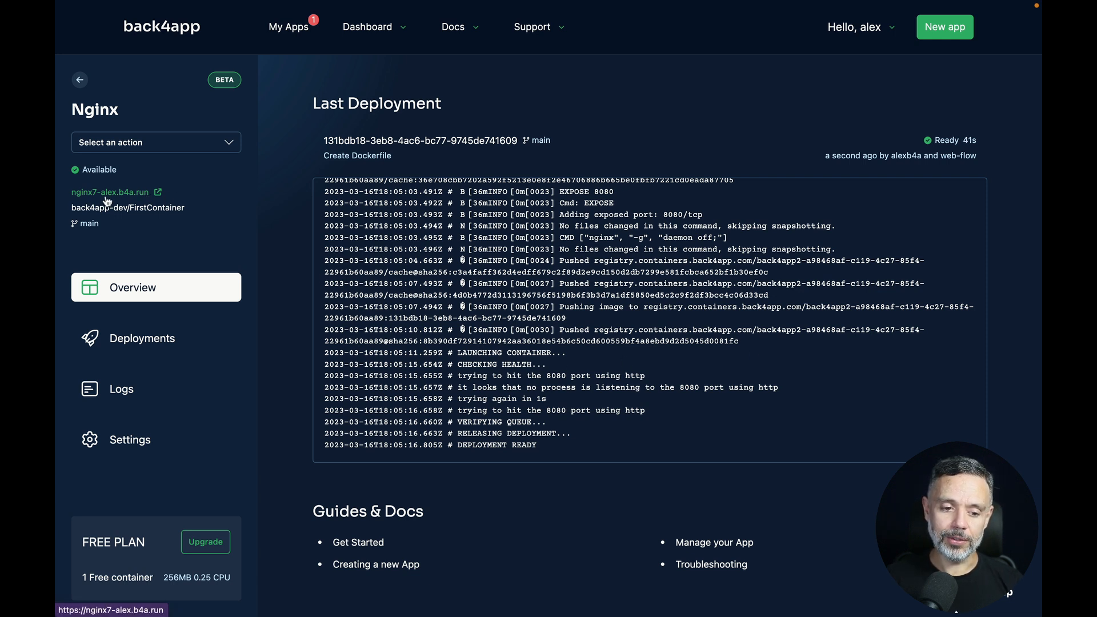